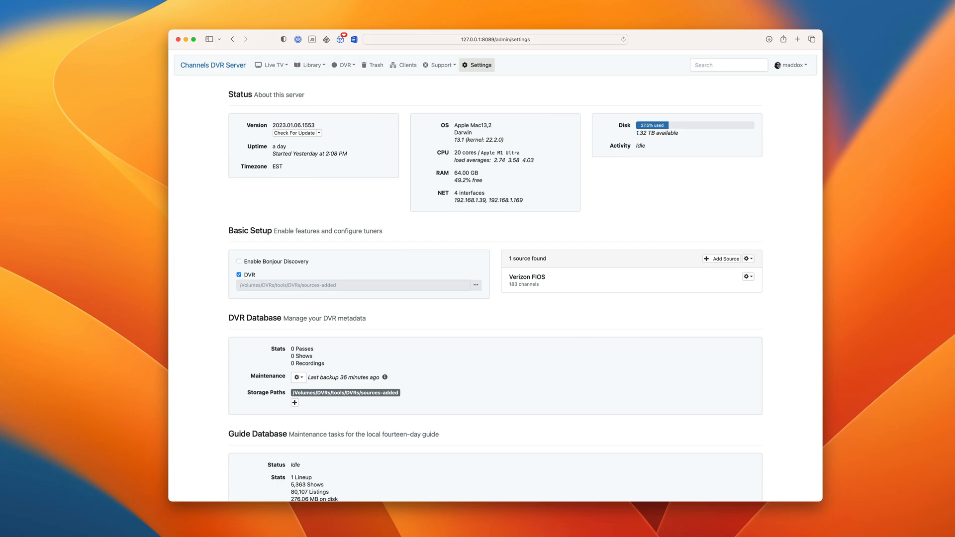
{"action": "mouse_move", "coordinate": [725, 174]}
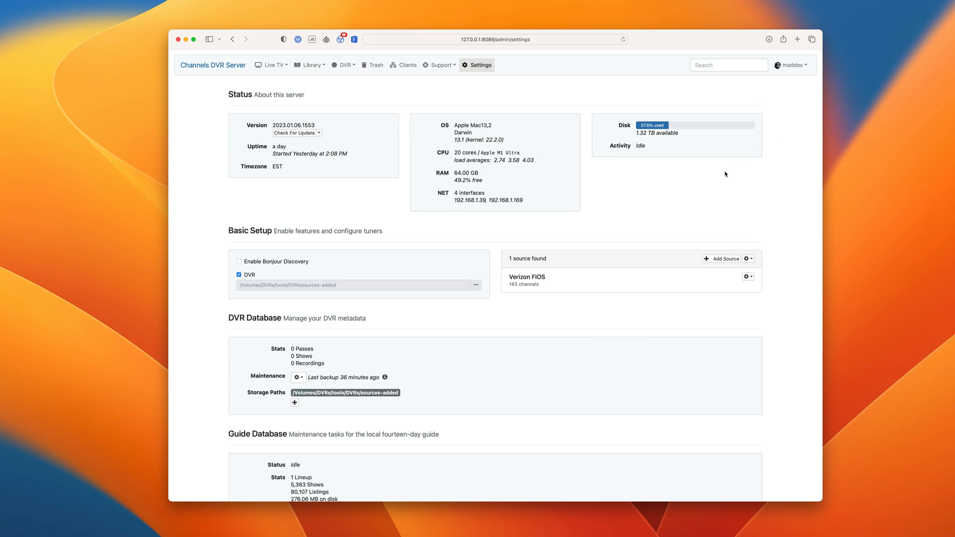
{"action": "mouse_move", "coordinate": [722, 258]}
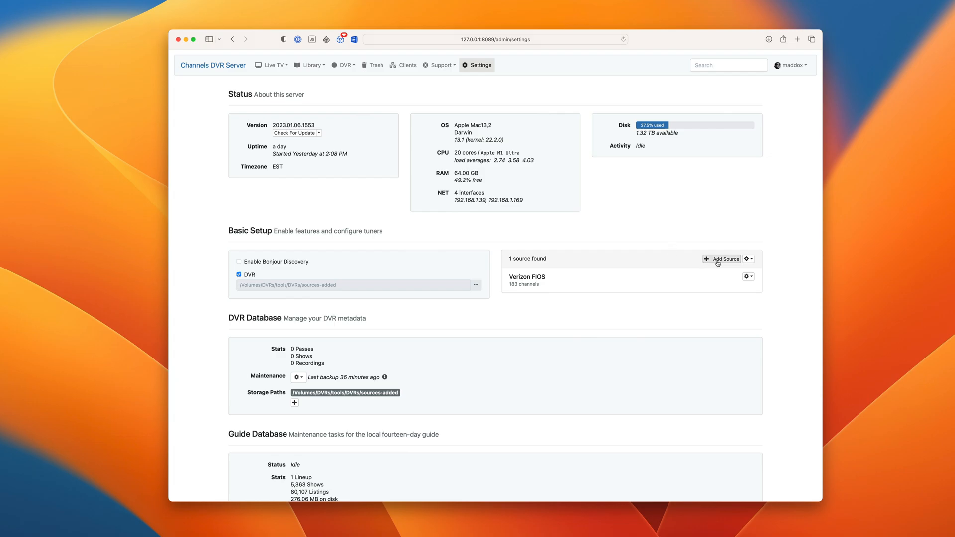
- Add an HDHomeRun device at 192.168.1.24 as a new tuner source
{"action": "left_click", "coordinate": [722, 259]}
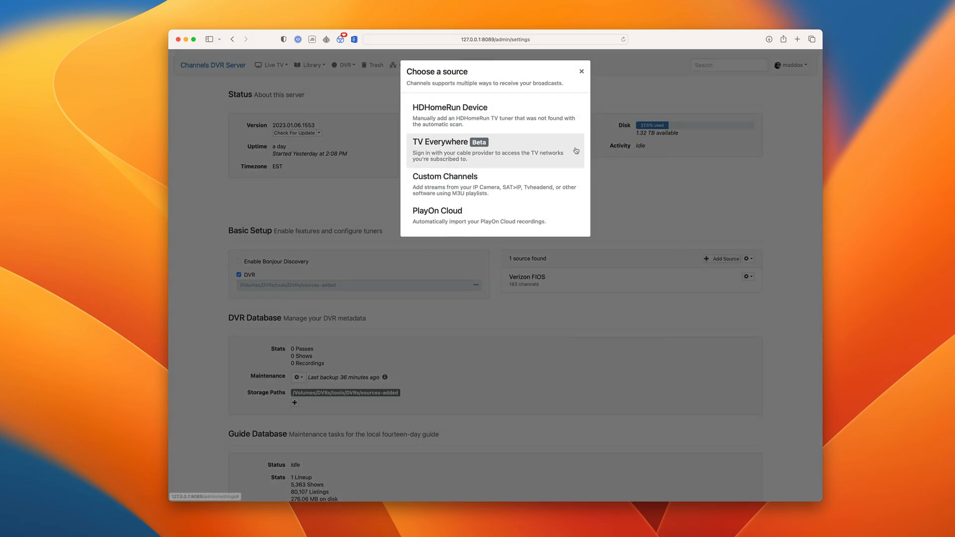
{"action": "mouse_move", "coordinate": [528, 120]}
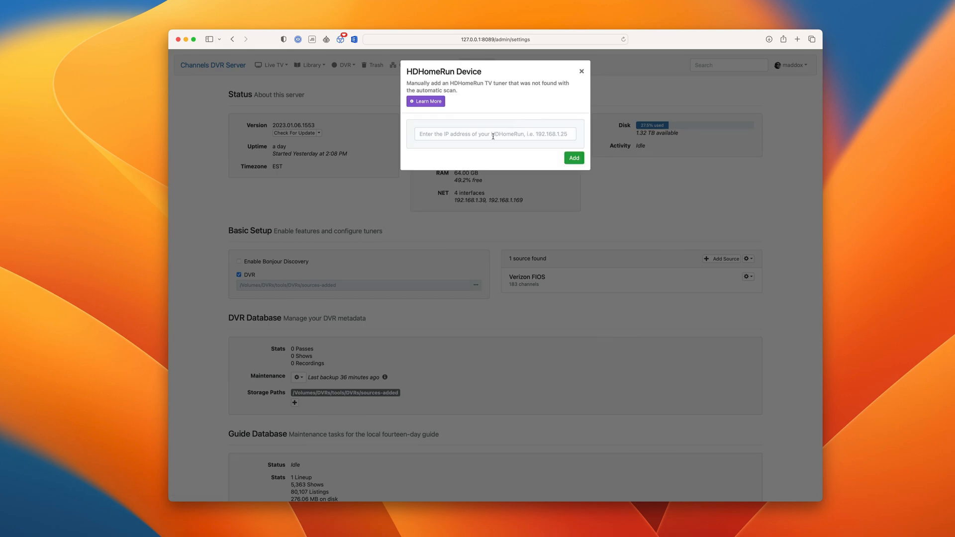
{"action": "left_click", "coordinate": [494, 134]}
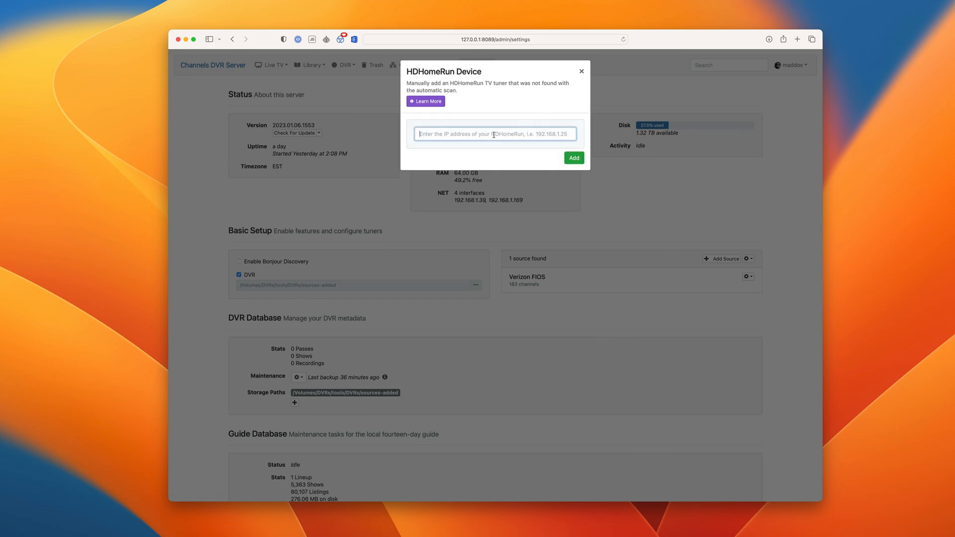
{"action": "type", "text": "192.168.1.24"}
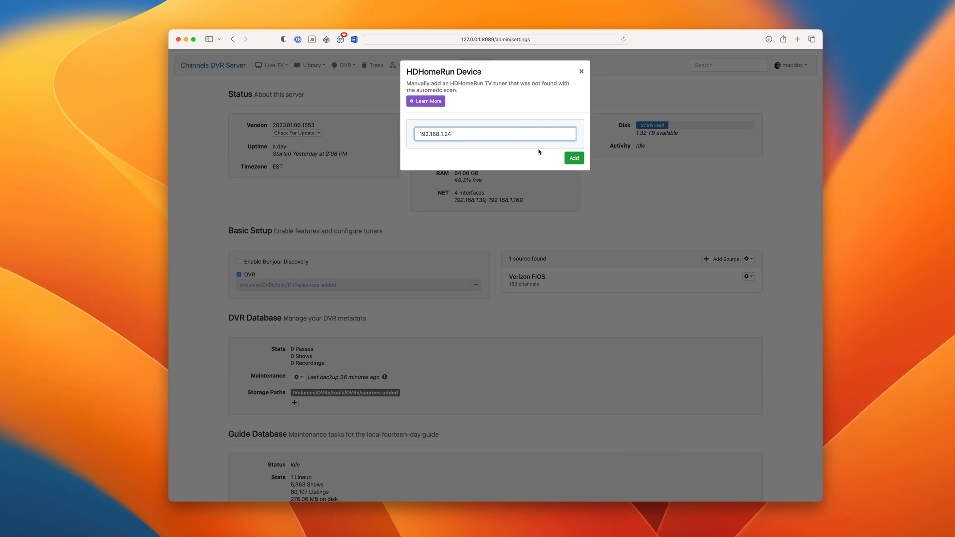
{"action": "left_click", "coordinate": [573, 158]}
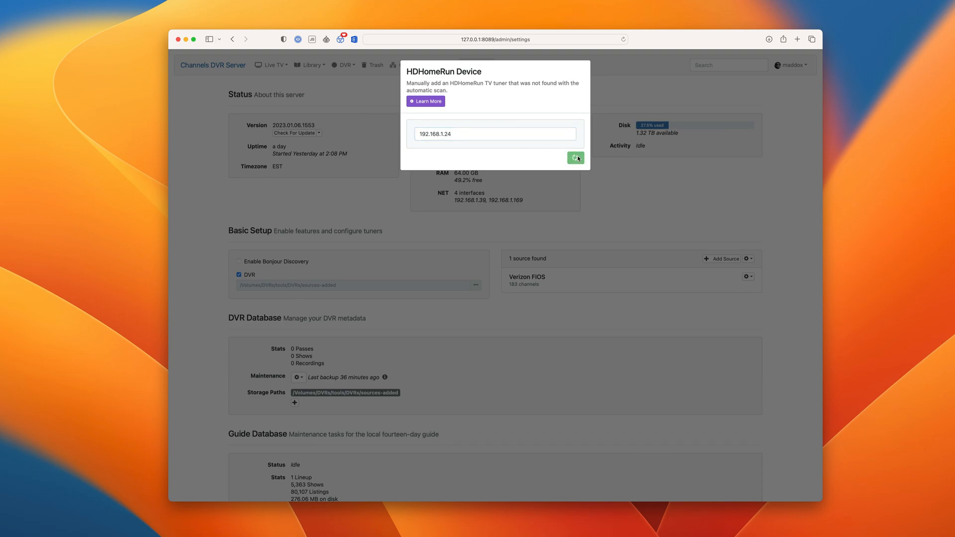
{"action": "left_click", "coordinate": [576, 159]}
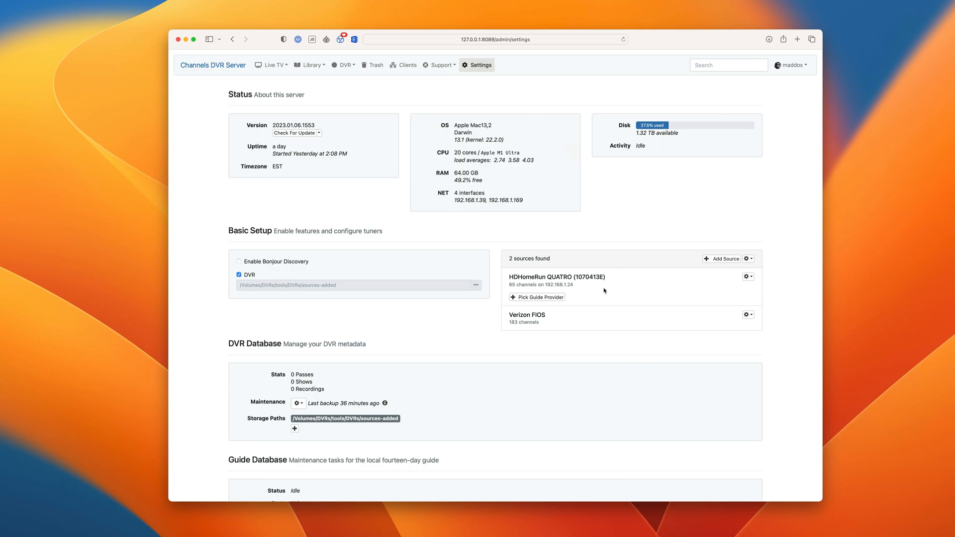
{"action": "mouse_move", "coordinate": [525, 274]}
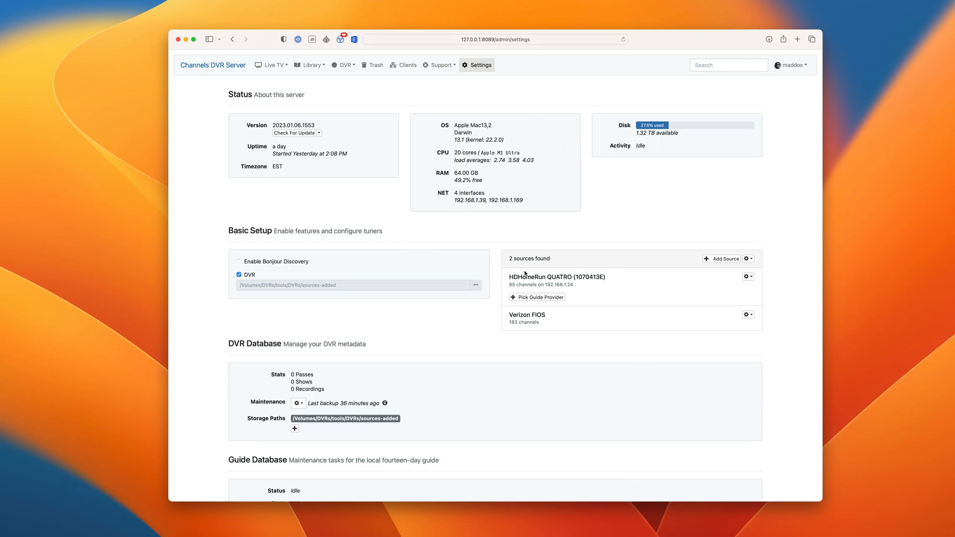
- Assign the Local Over the Air Broadcast lineup for zip 23233 to the tuner and save
{"action": "left_click", "coordinate": [536, 297]}
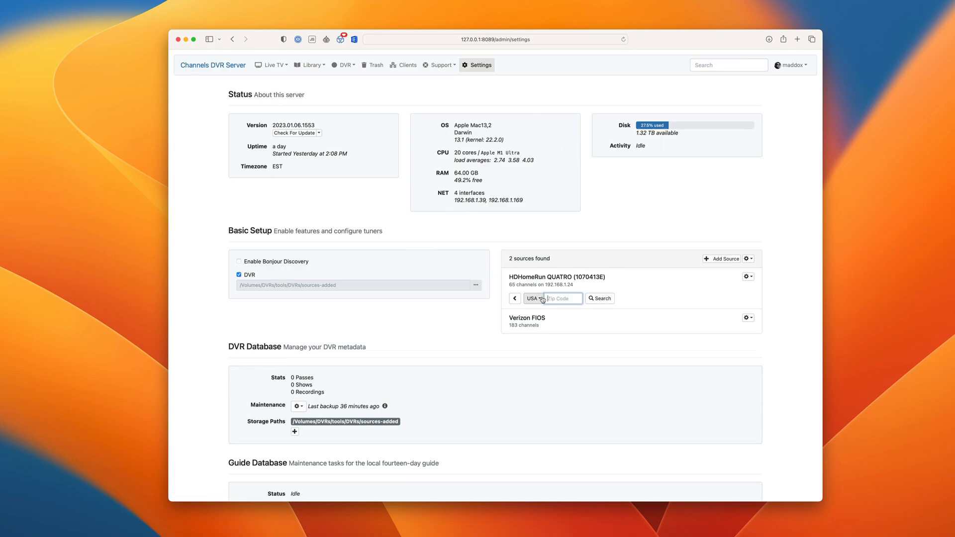
{"action": "type", "text": "23233"}
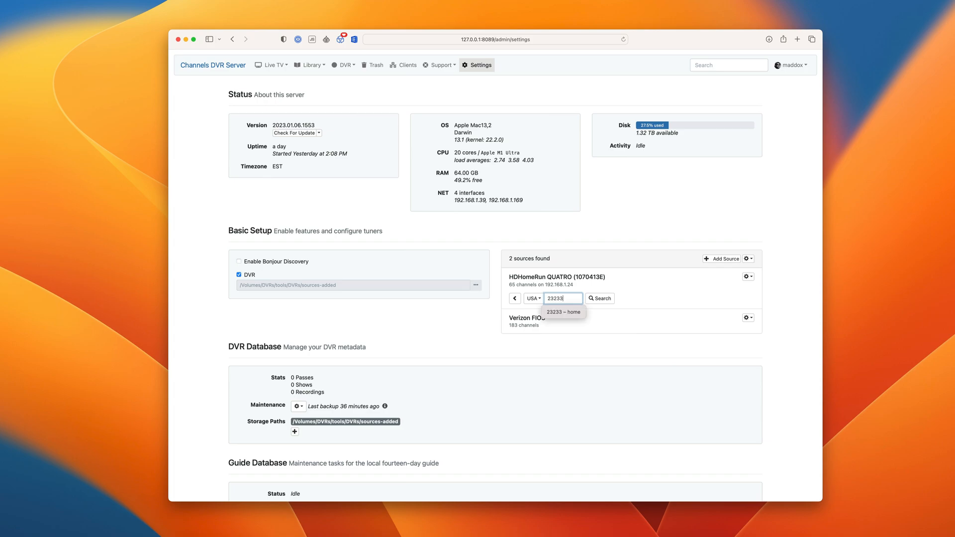
{"action": "left_click", "coordinate": [563, 312]}
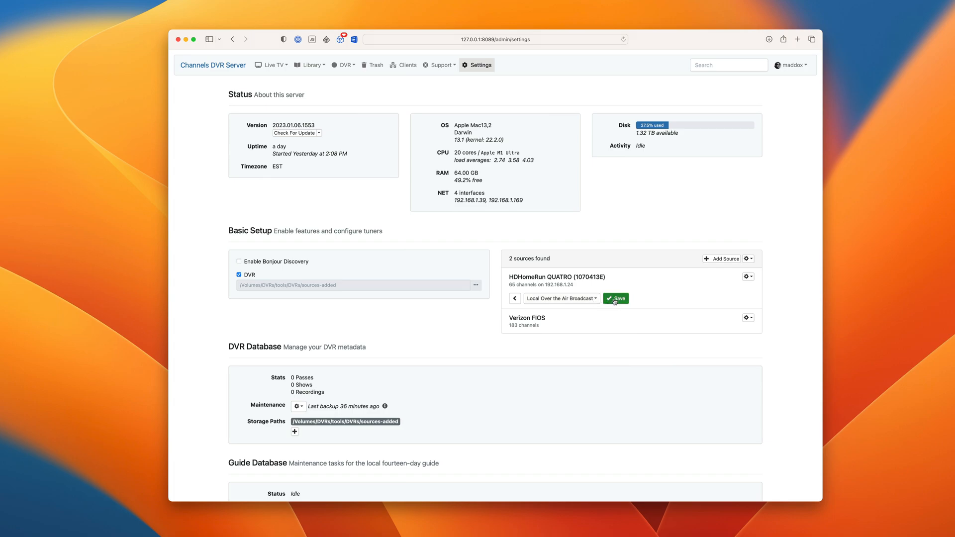
{"action": "left_click", "coordinate": [615, 298]}
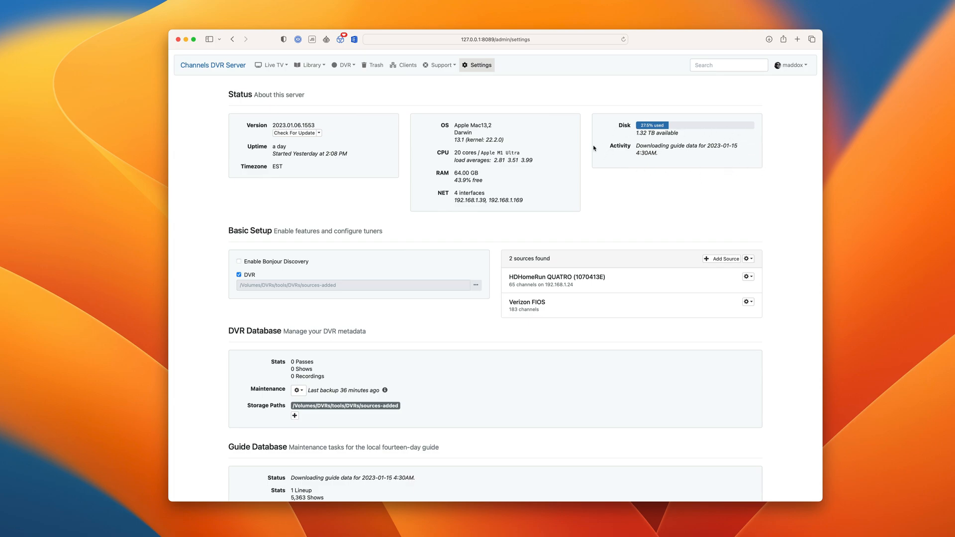
{"action": "left_click", "coordinate": [272, 65]}
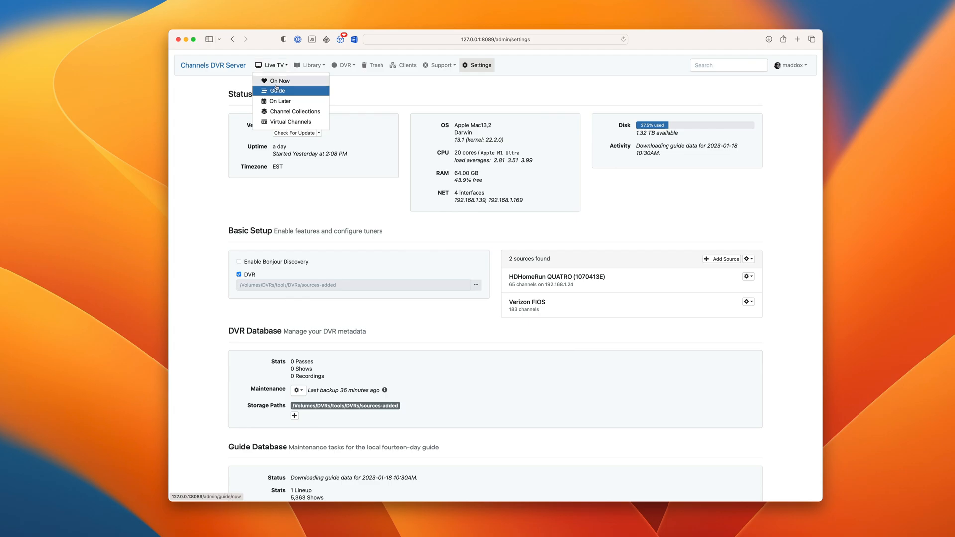
- View the guide grid and check details for Wheel of Fortune and The Rookie on ABC
{"action": "left_click", "coordinate": [276, 91]}
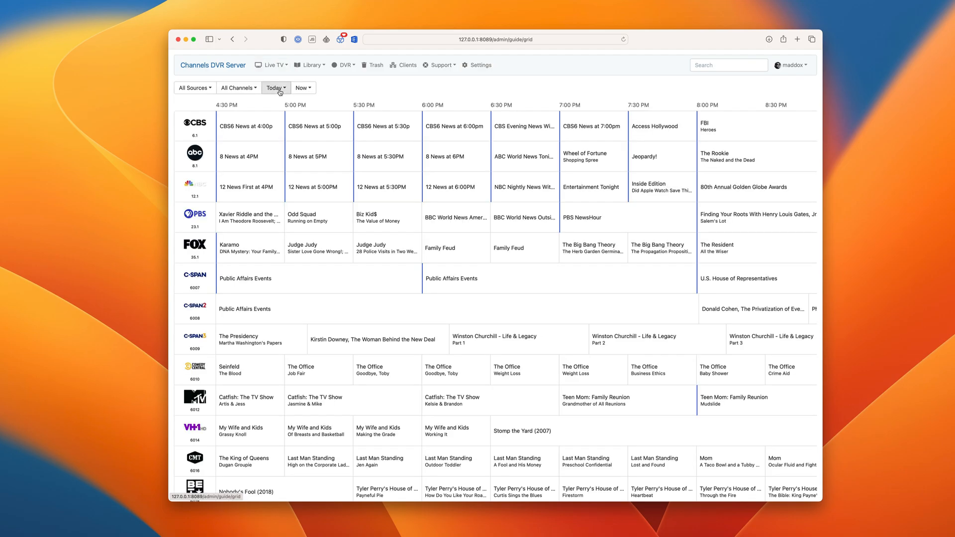
{"action": "mouse_move", "coordinate": [191, 228]}
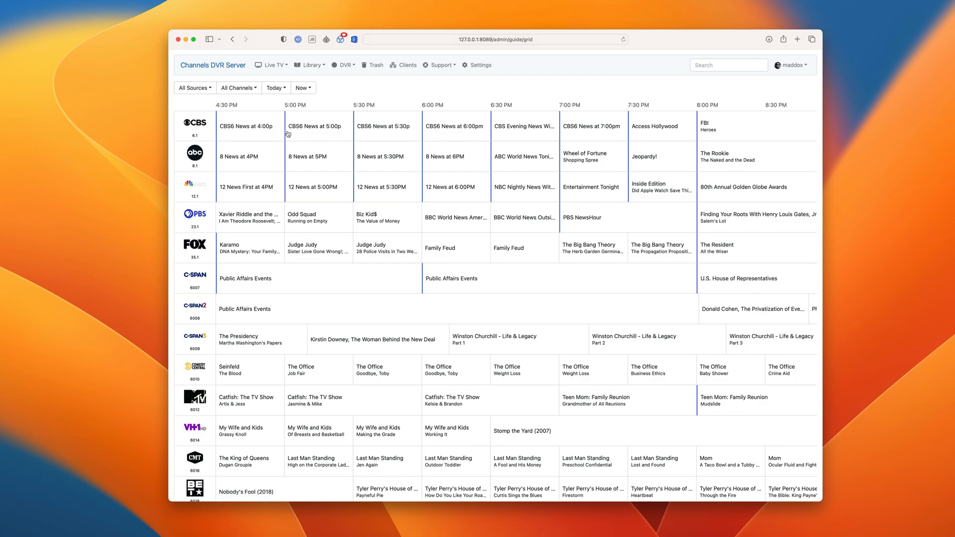
{"action": "mouse_move", "coordinate": [310, 149]}
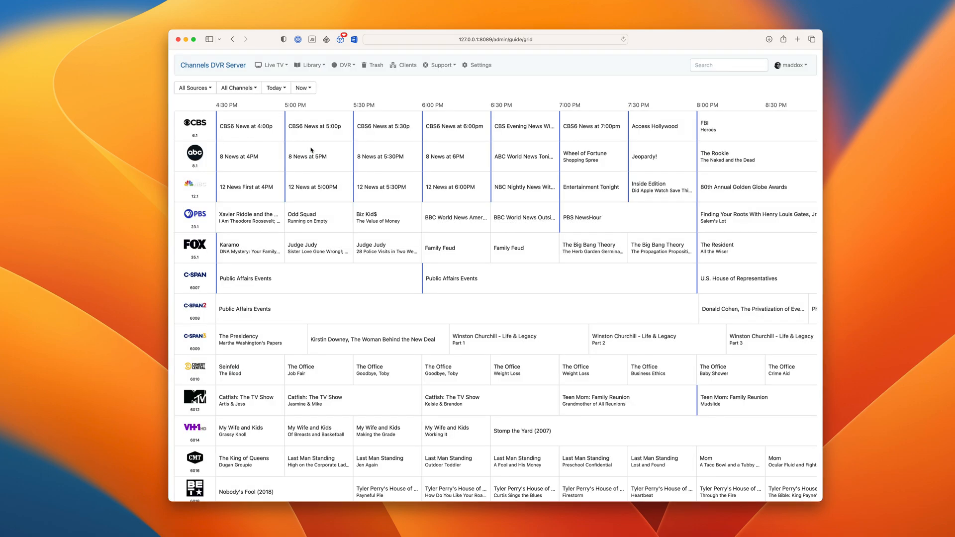
{"action": "left_click", "coordinate": [591, 160]}
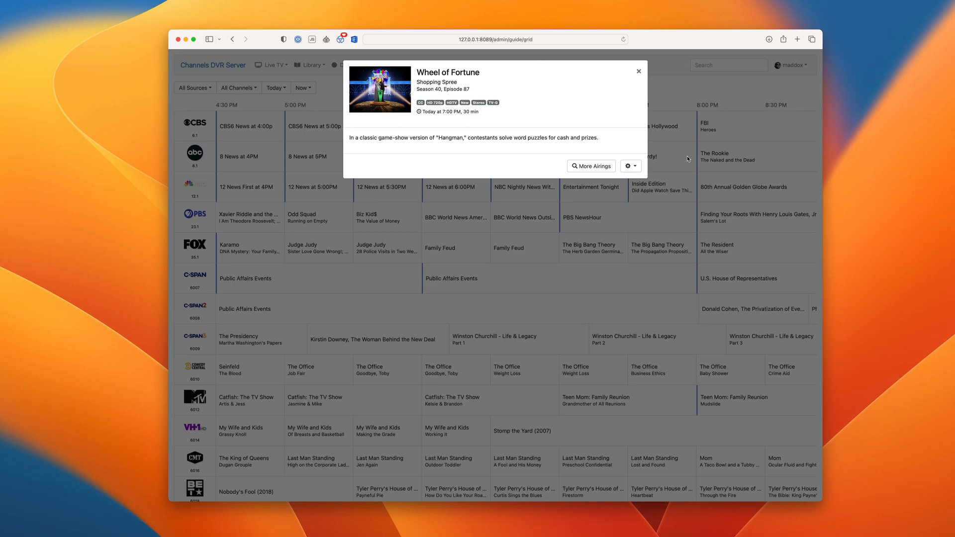
{"action": "left_click", "coordinate": [728, 156]}
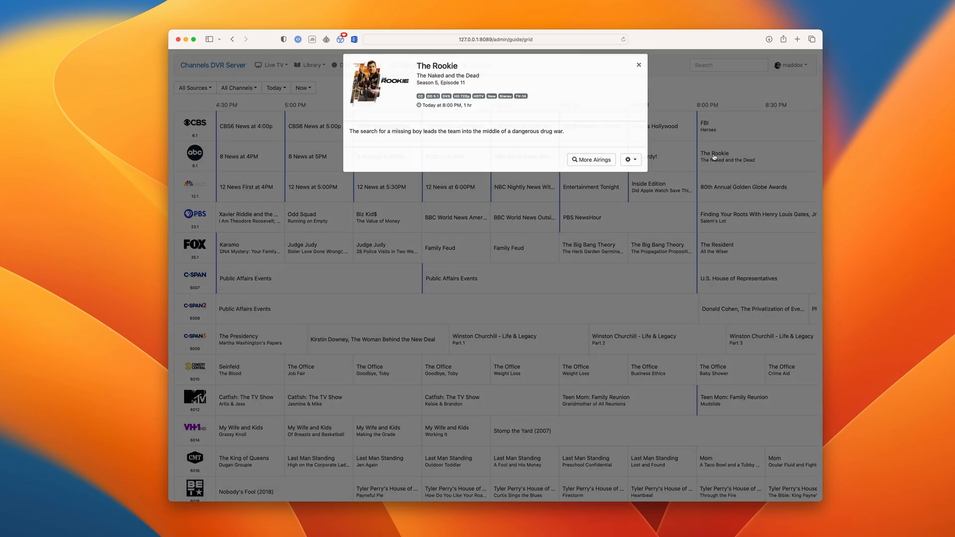
{"action": "left_click", "coordinate": [638, 65]}
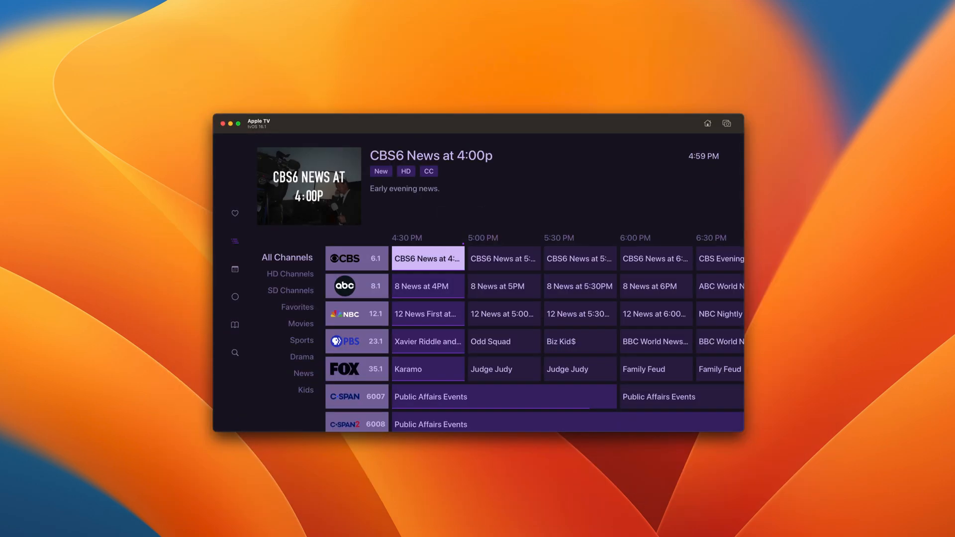
- Focus the ABC 8 News at 5PM listing in the Apple TV guide
{"action": "left_click", "coordinate": [503, 287]}
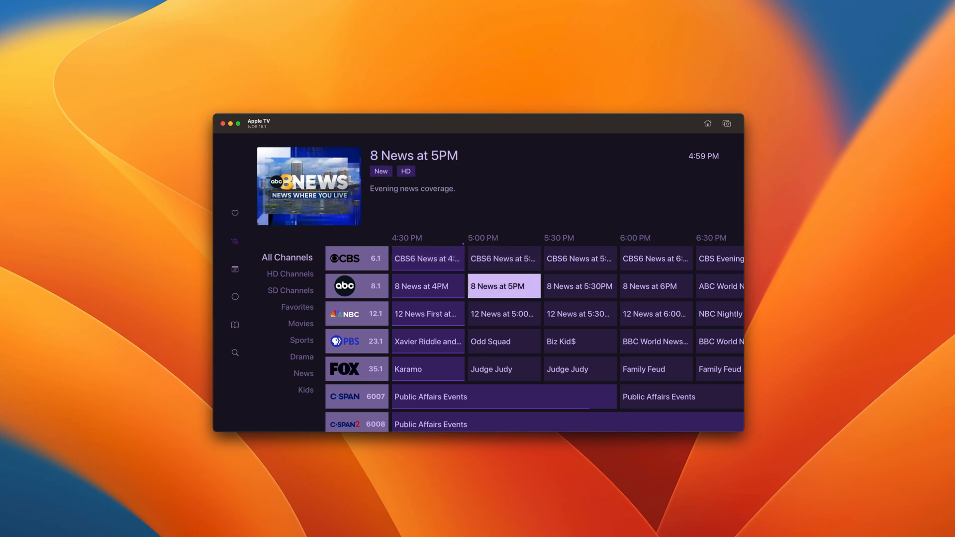